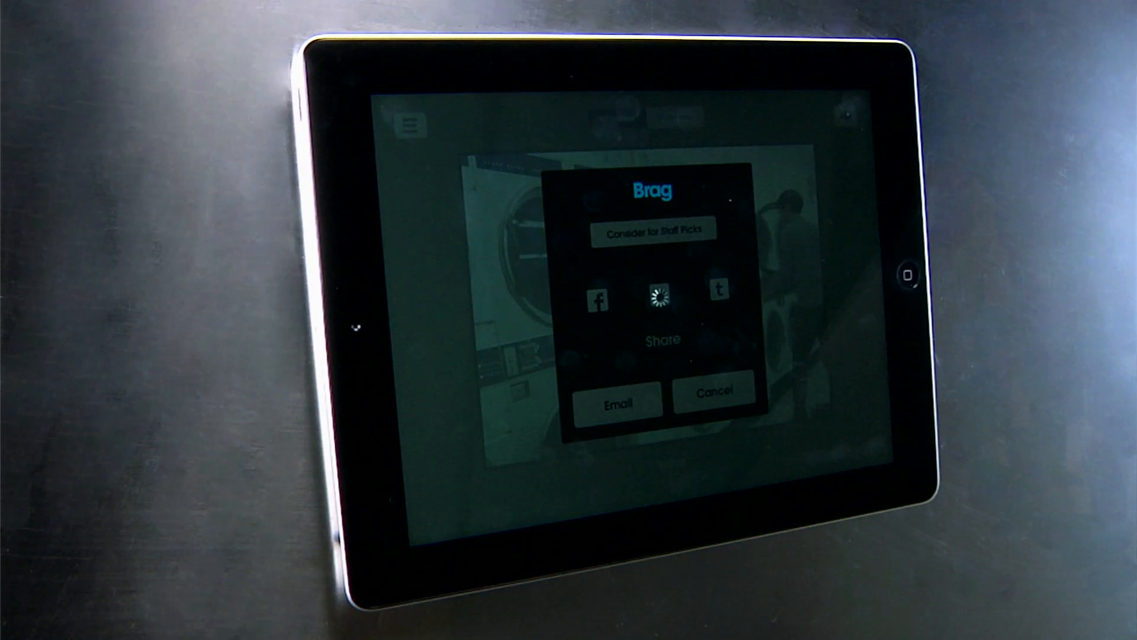
- Save Echograph's newest exported MP4 and its matching GIF from File Sharing to the Desktop
click(620, 403)
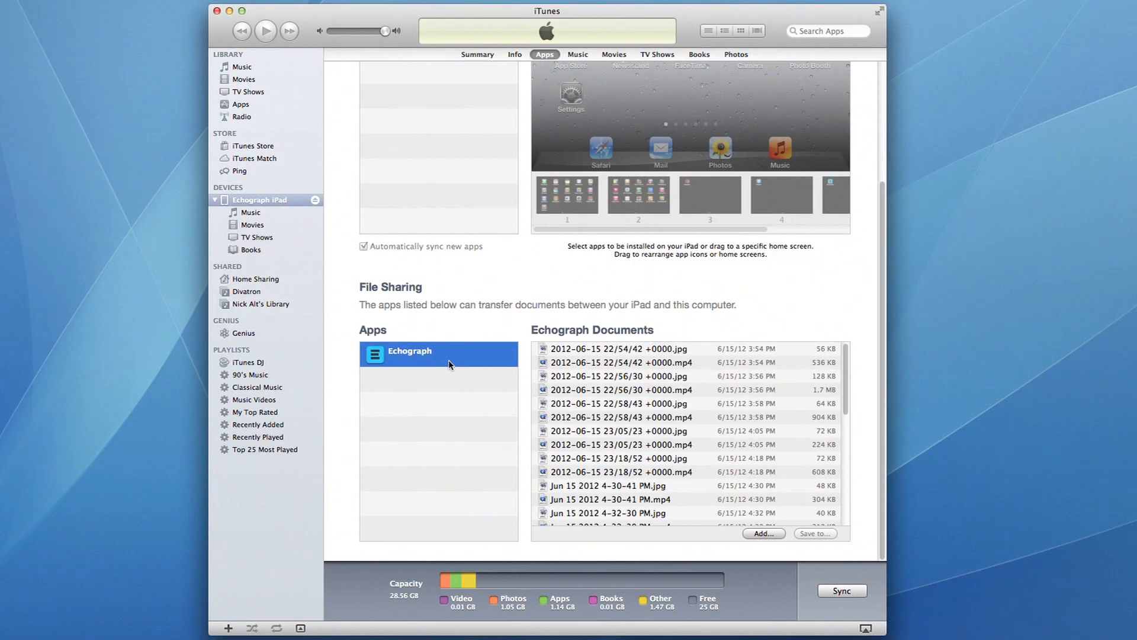
scroll(down, 3)
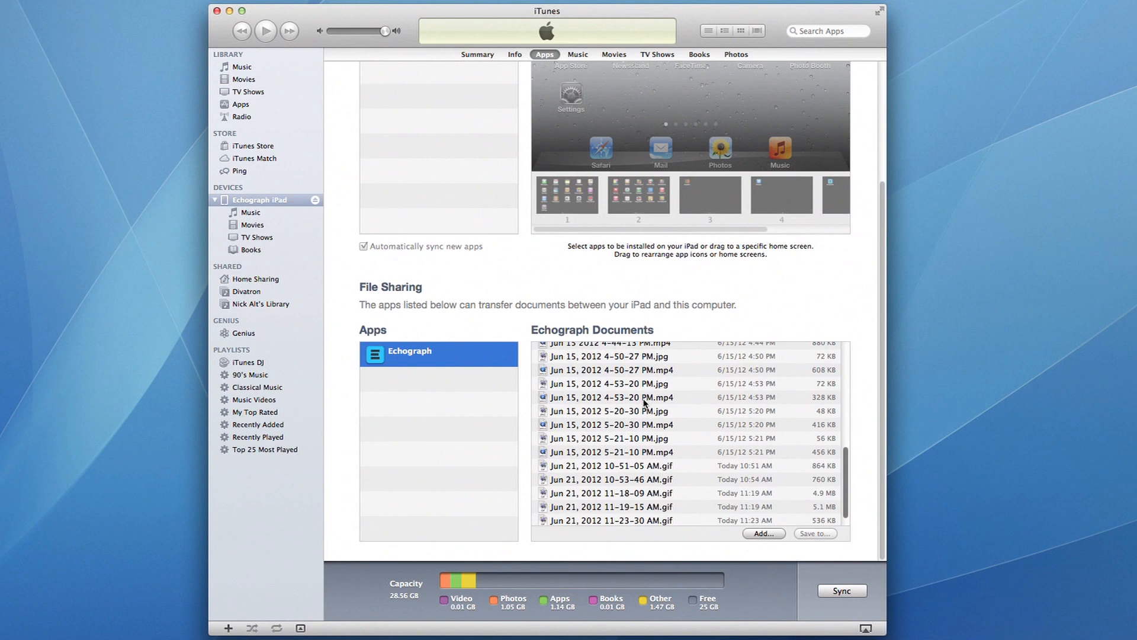
click(611, 493)
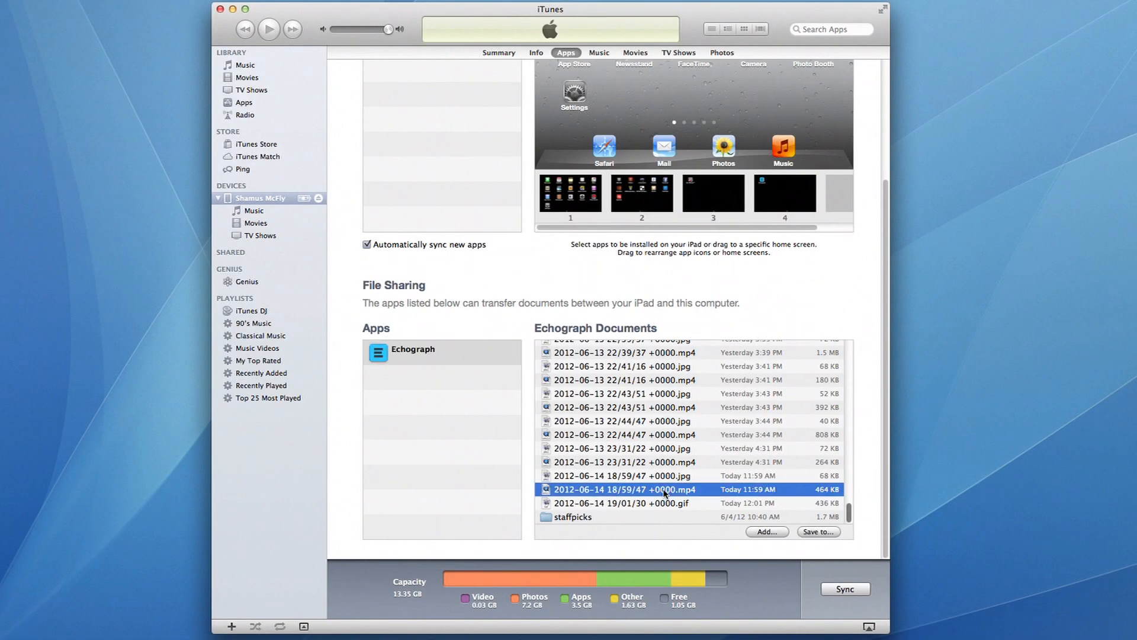
click(660, 503)
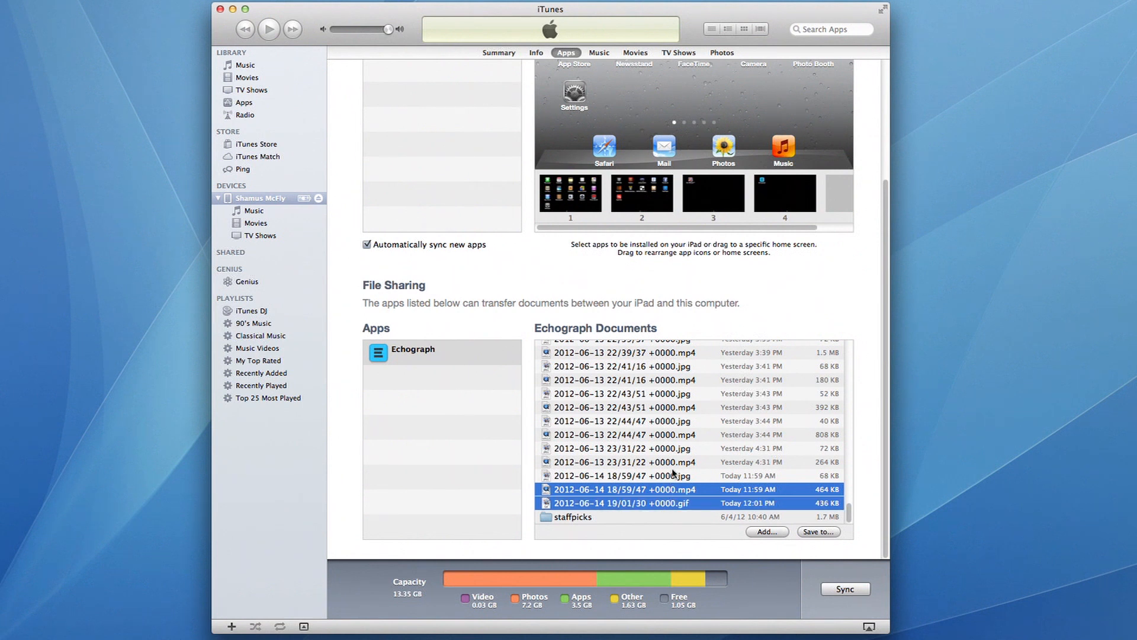
click(766, 530)
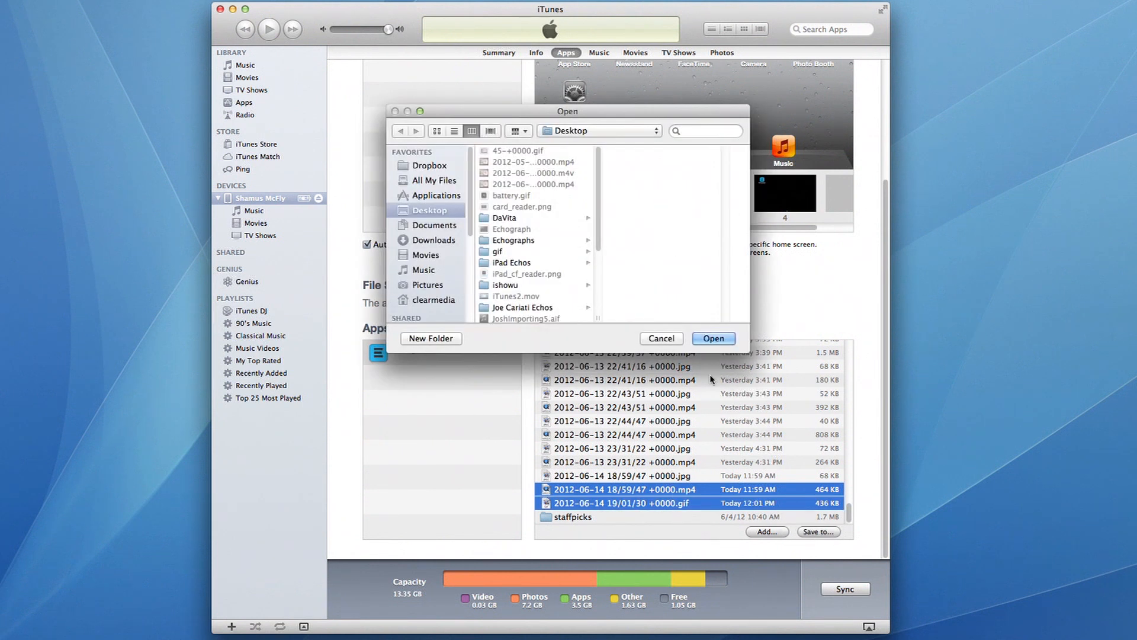
click(713, 338)
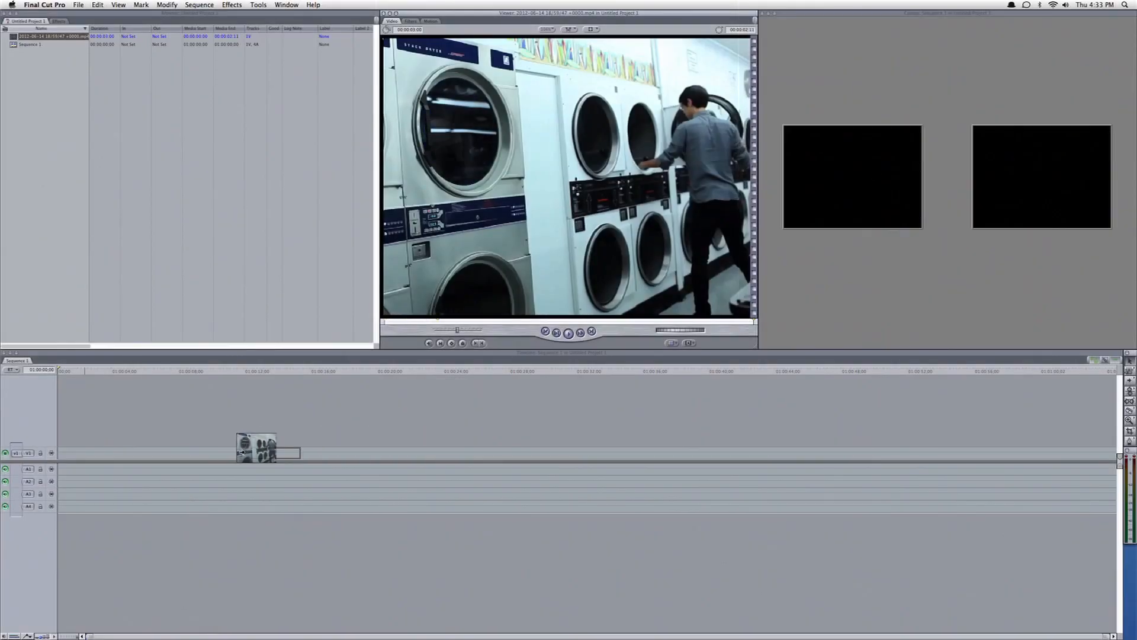